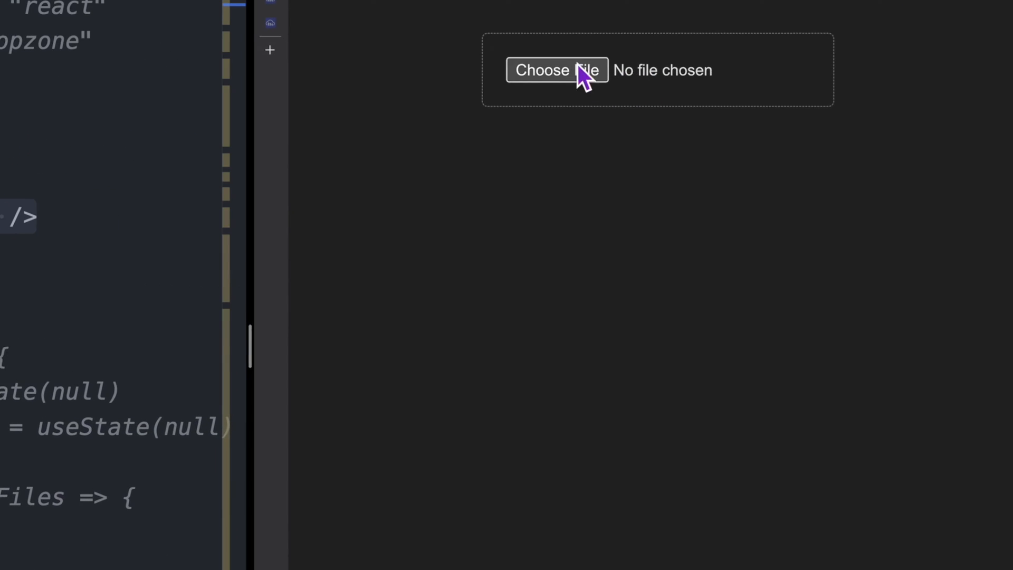
- Pick demo-image.avif through the Choose File dialog so it becomes the selected file
{"action": "left_click", "coordinate": [557, 69]}
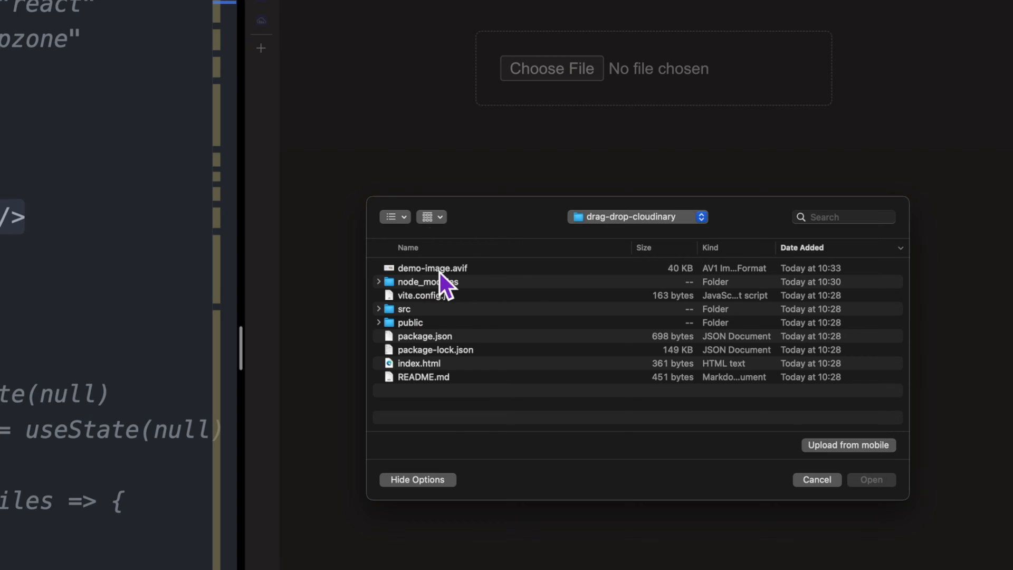
{"action": "left_click", "coordinate": [432, 268]}
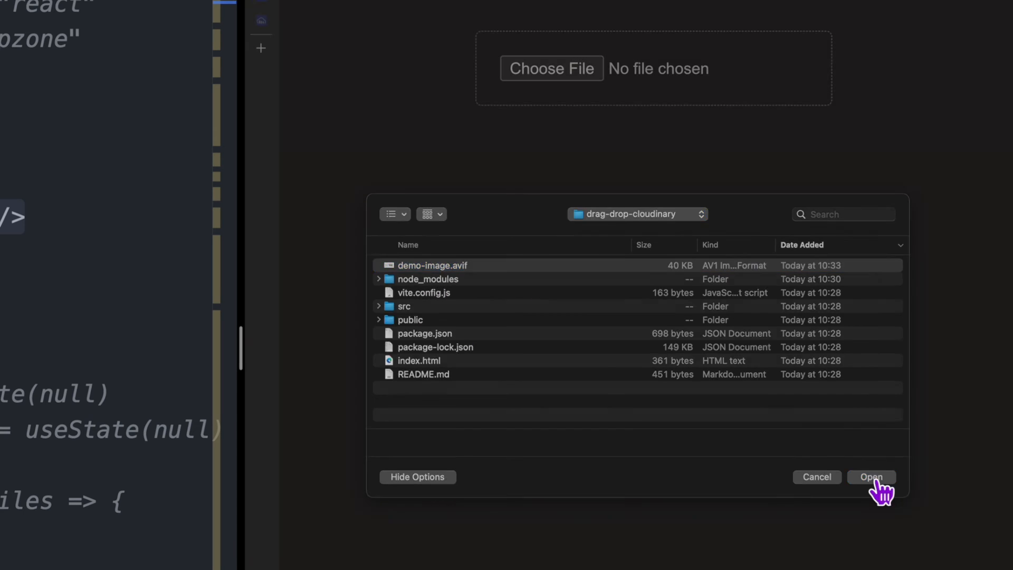
{"action": "left_click", "coordinate": [870, 477]}
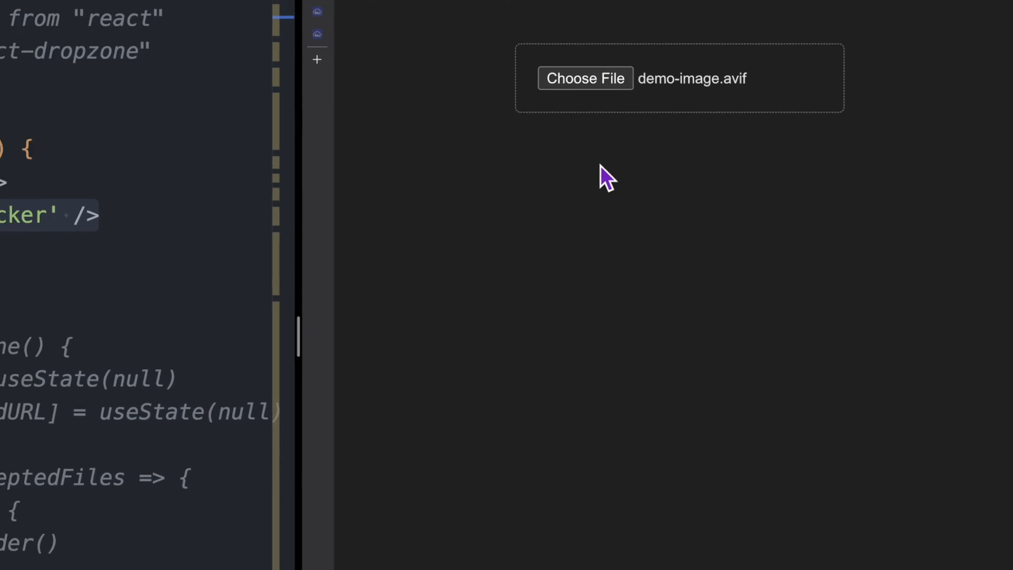
{"action": "left_click", "coordinate": [585, 78]}
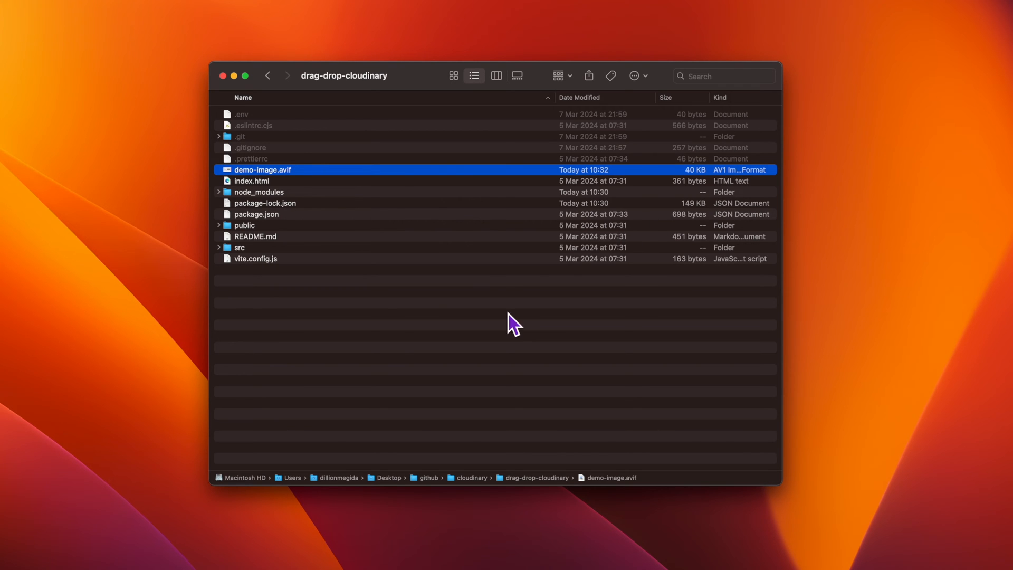
{"action": "mouse_move", "coordinate": [371, 221]}
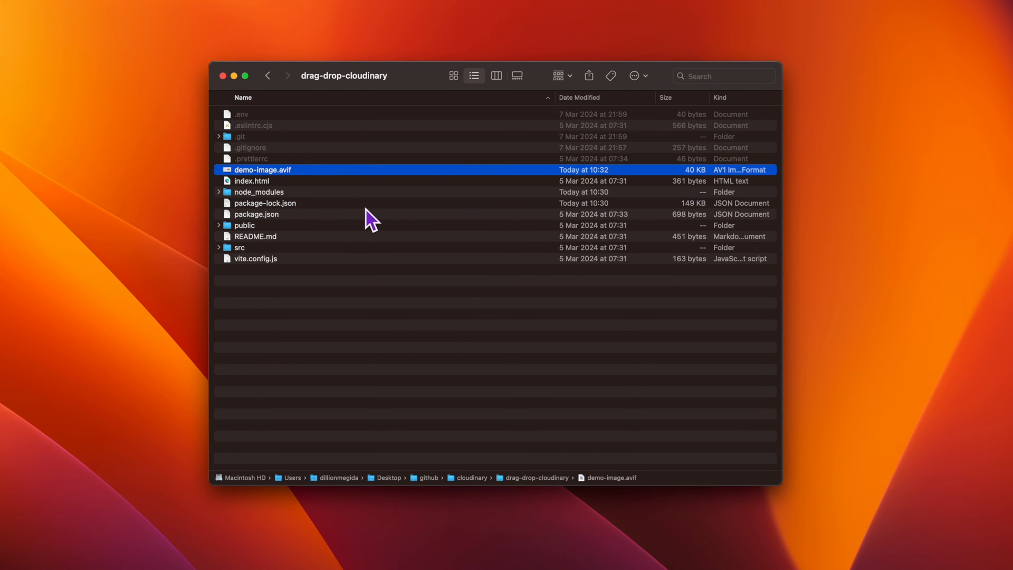
{"action": "mouse_move", "coordinate": [268, 203]}
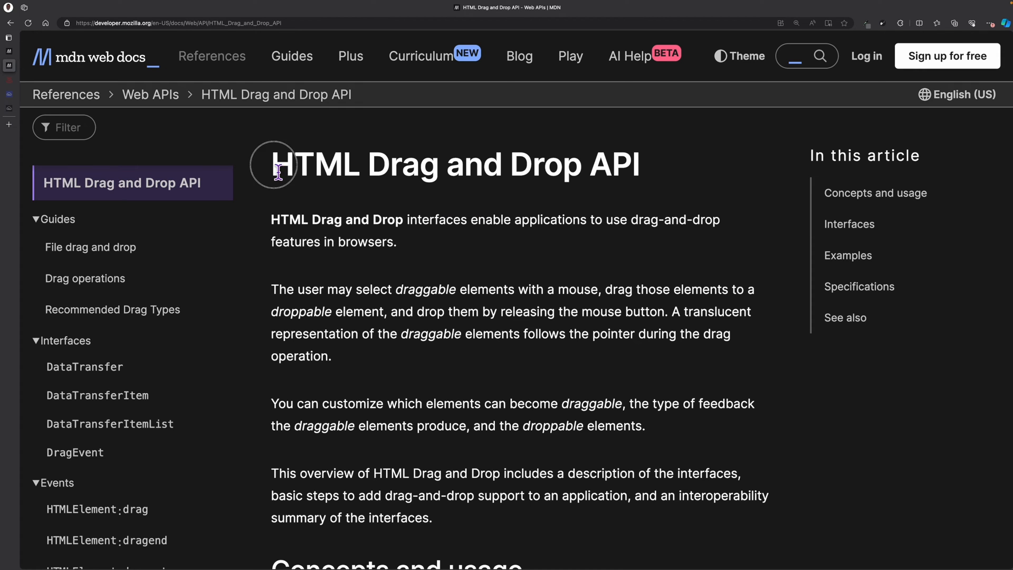
- Highlight the MDN 'HTML Drag and Drop API' heading, then move to the react-dropzone docs
{"action": "left_click_drag", "start_coordinate": [275, 164], "coordinate": [630, 165]}
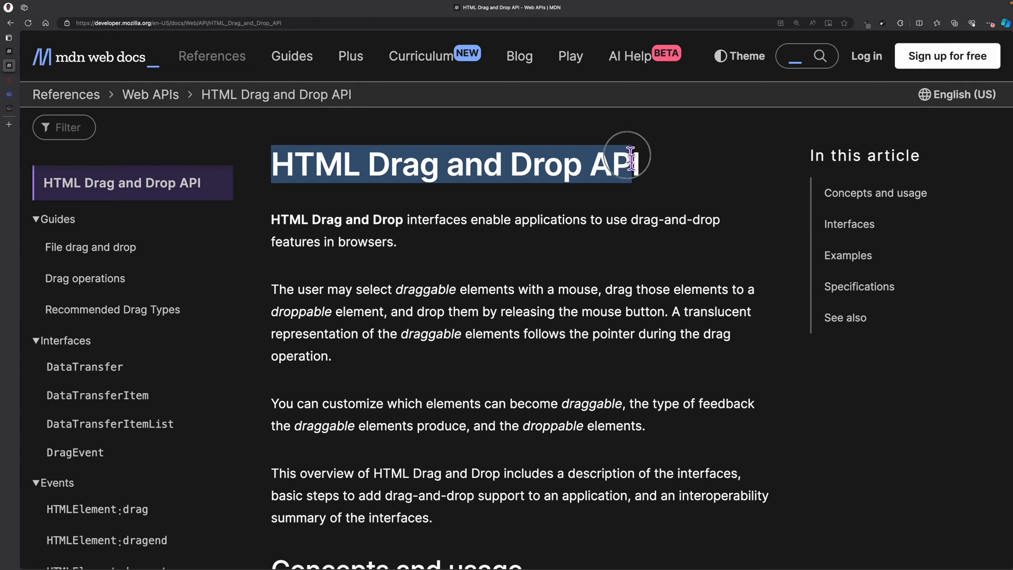
{"action": "left_click", "coordinate": [456, 212]}
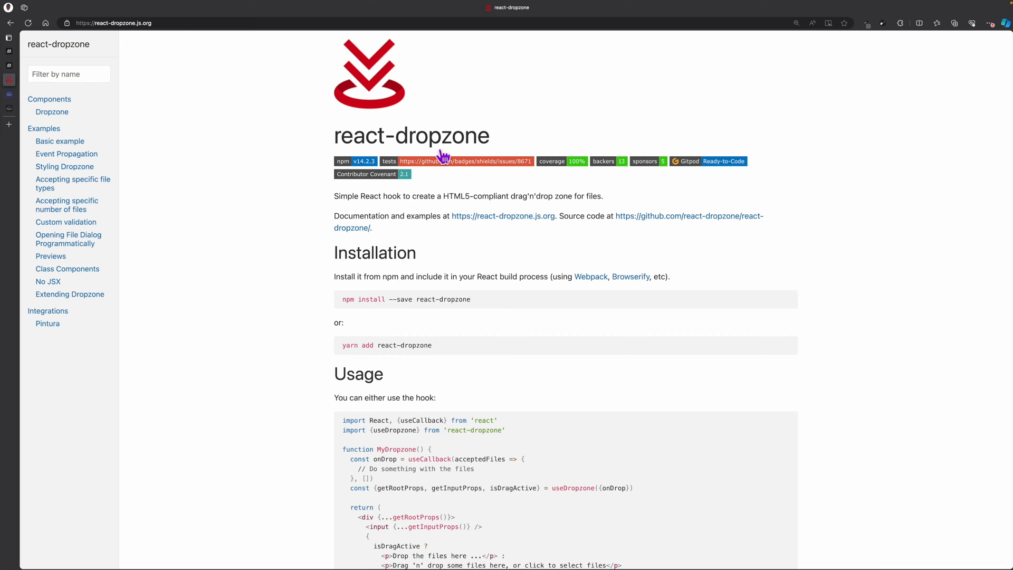
{"action": "mouse_move", "coordinate": [505, 118]}
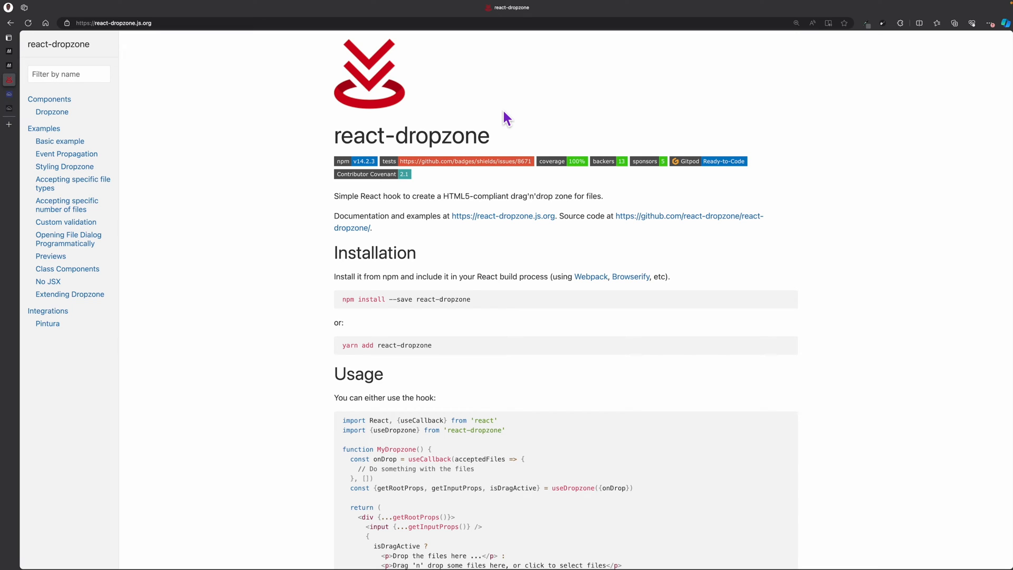
{"action": "mouse_move", "coordinate": [401, 304]}
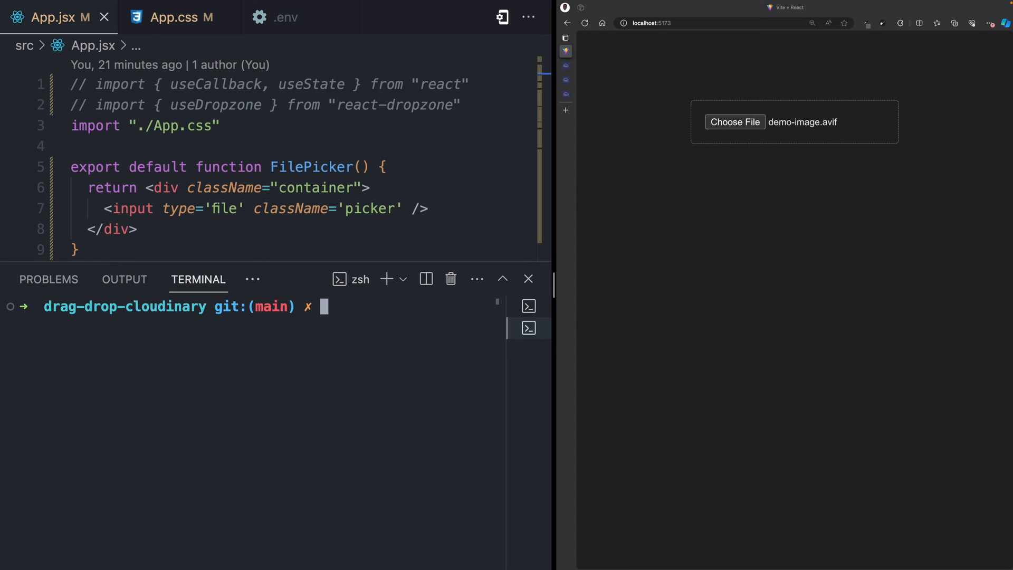
- Run npm install for react-dropzone and review App.jsx's MyDropzone component using useDropzone
{"action": "type", "text": "npm install rea"}
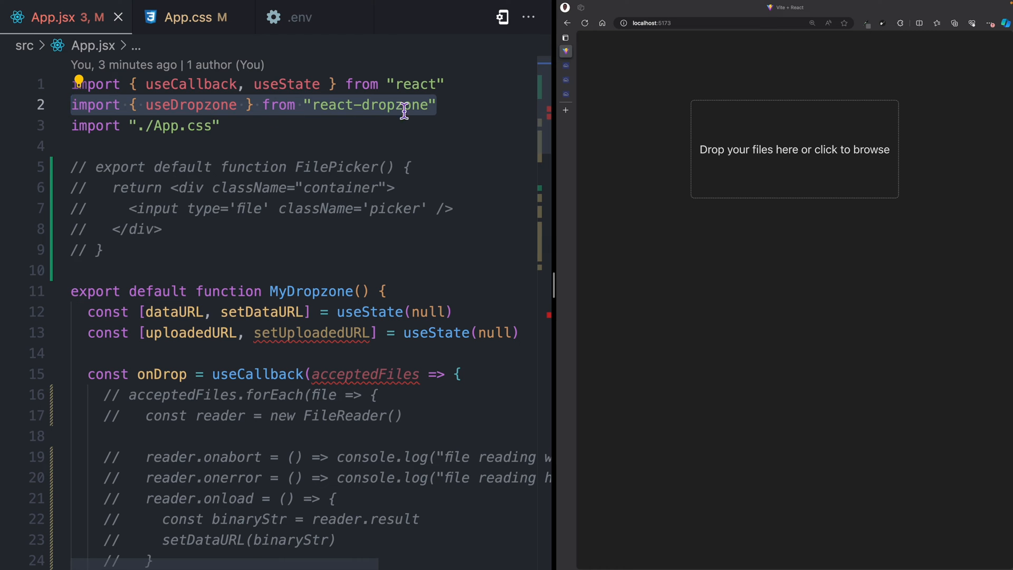
{"action": "scroll", "scroll_direction": "down", "scroll_amount": 3}
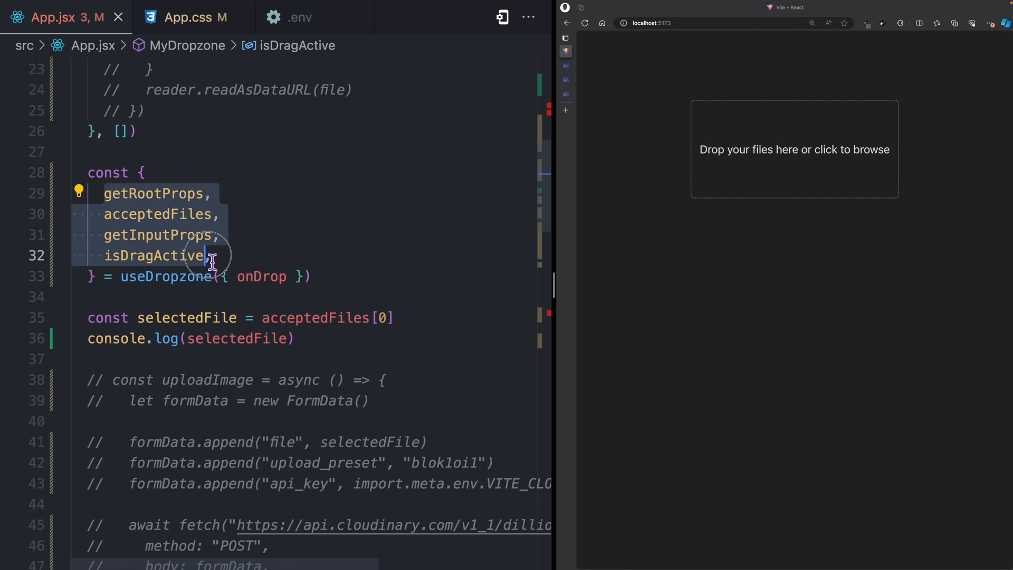
{"action": "mouse_move", "coordinate": [326, 412]}
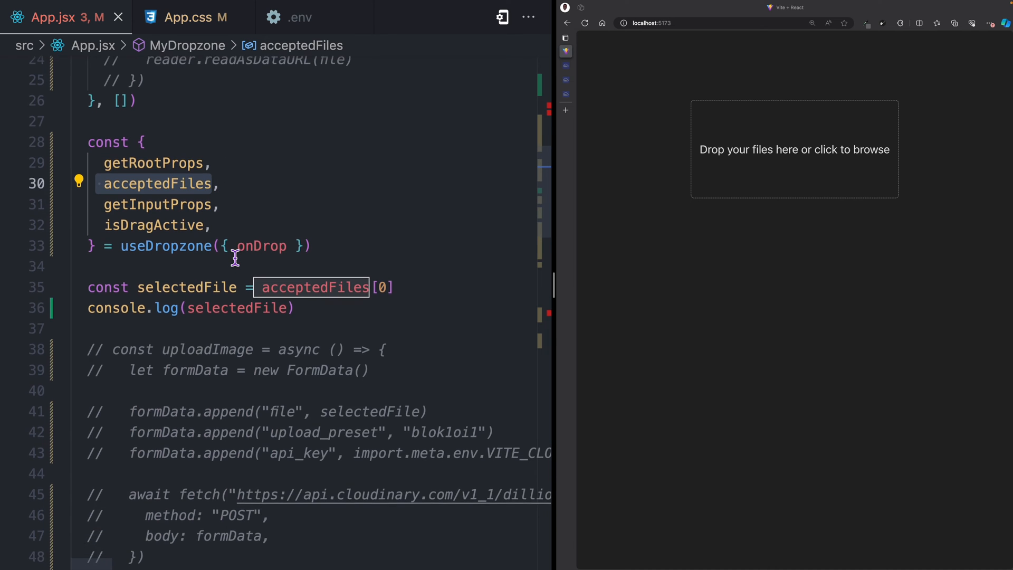
{"action": "scroll", "scroll_direction": "down", "scroll_amount": 3}
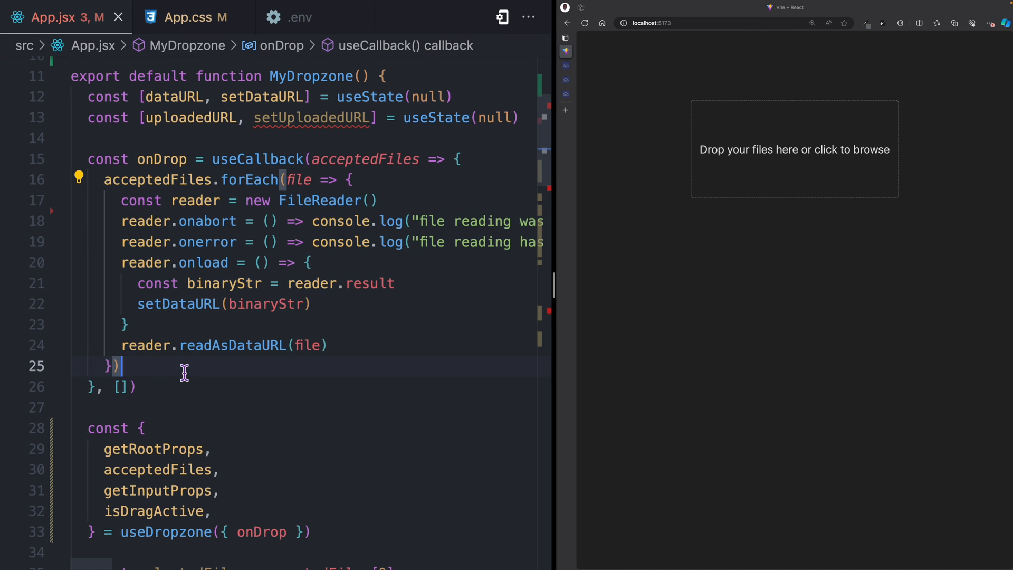
{"action": "left_click", "coordinate": [281, 201]}
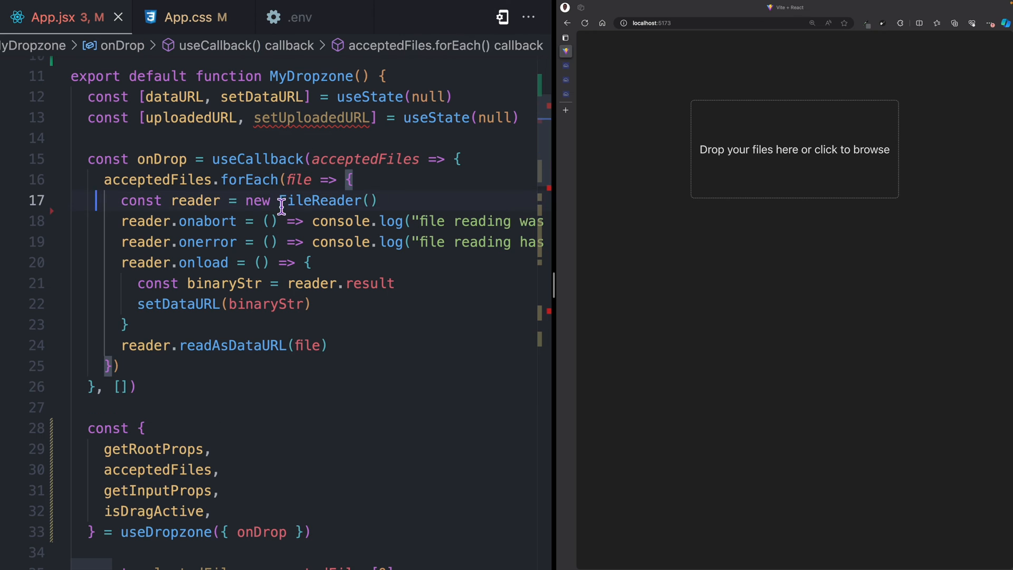
{"action": "double_click", "coordinate": [321, 200]}
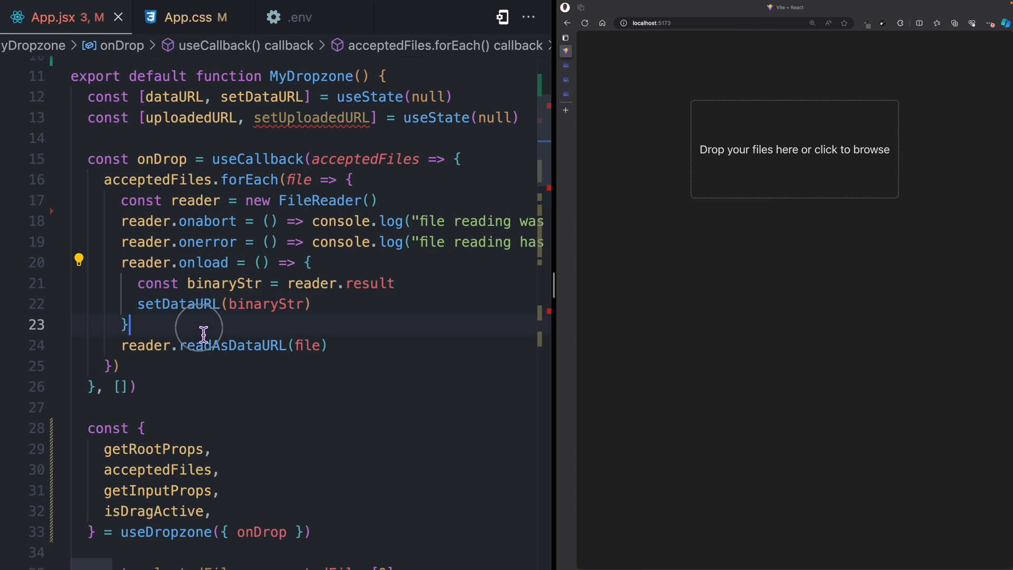
{"action": "double_click", "coordinate": [177, 304]}
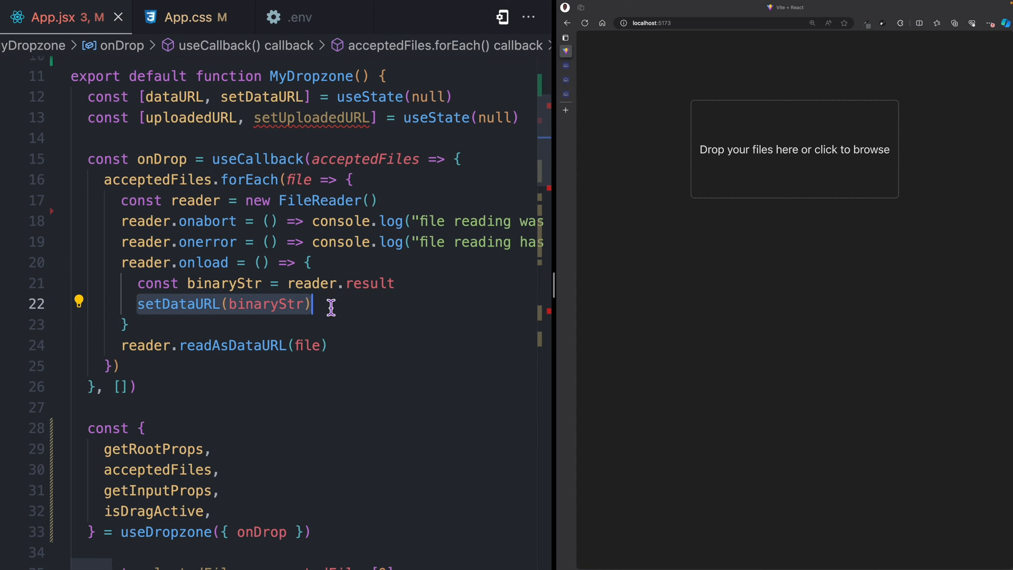
{"action": "scroll", "scroll_direction": "down", "scroll_amount": 3}
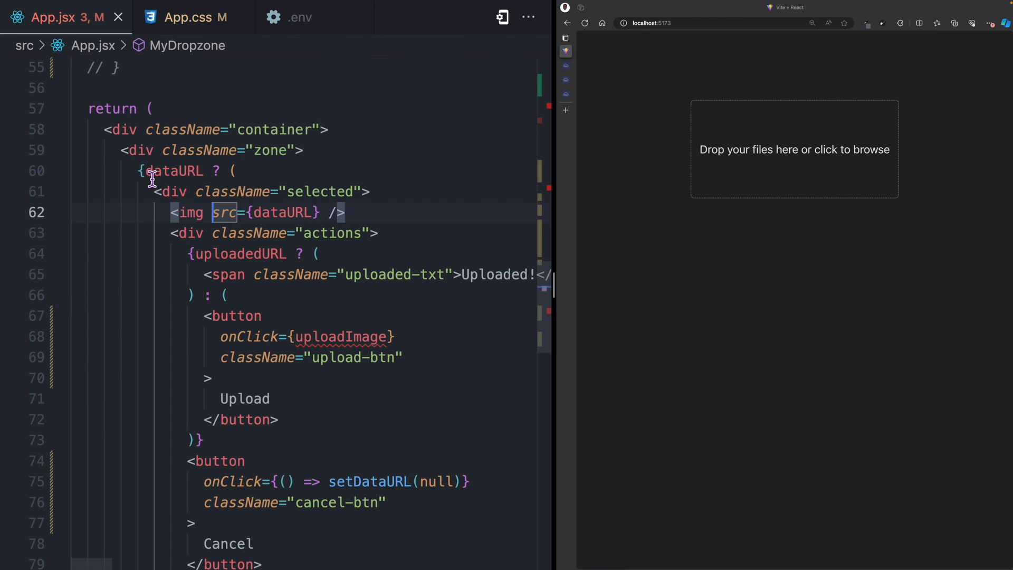
{"action": "double_click", "coordinate": [174, 171]}
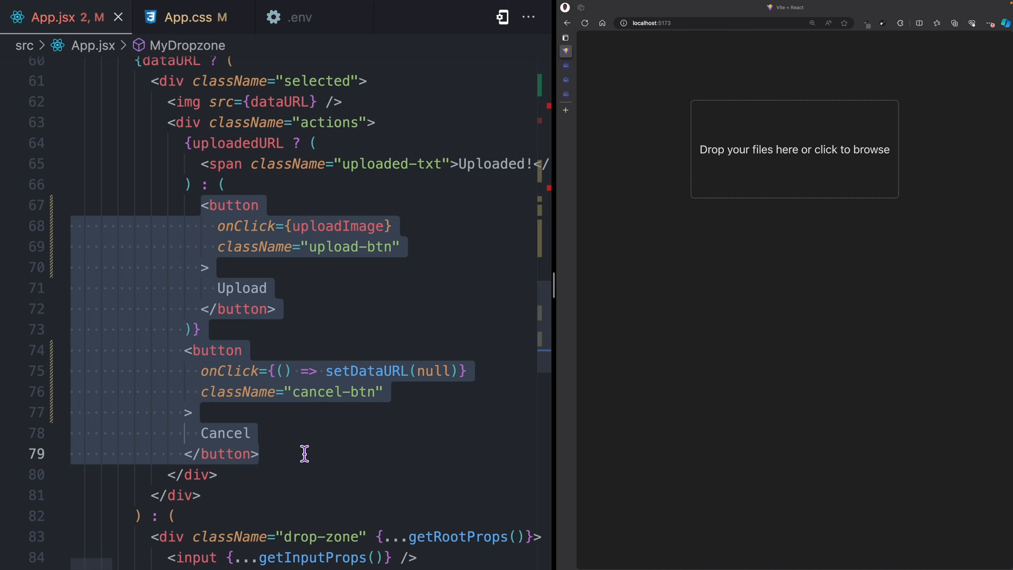
{"action": "scroll", "scroll_direction": "down", "scroll_amount": 3}
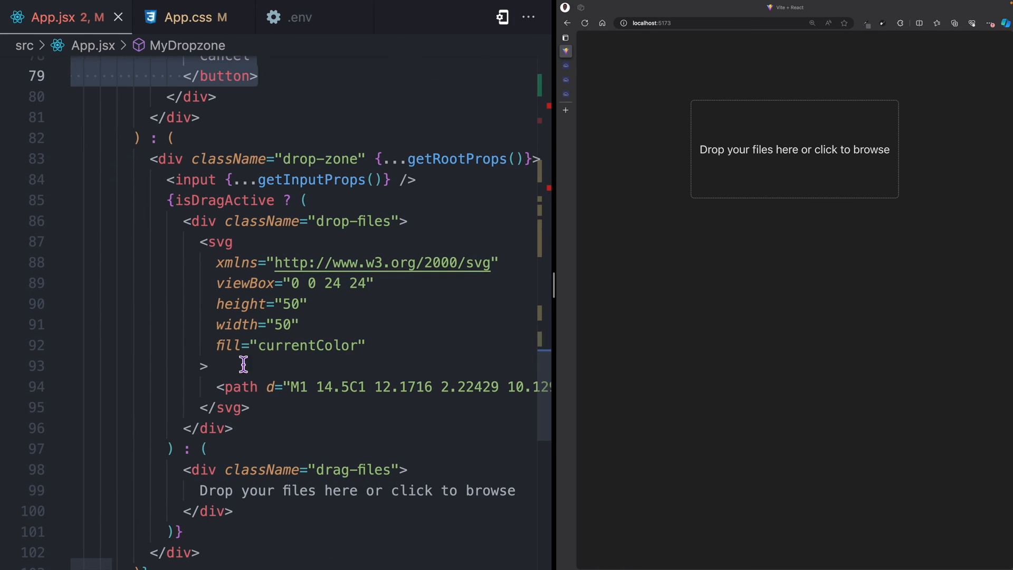
{"action": "double_click", "coordinate": [219, 200]}
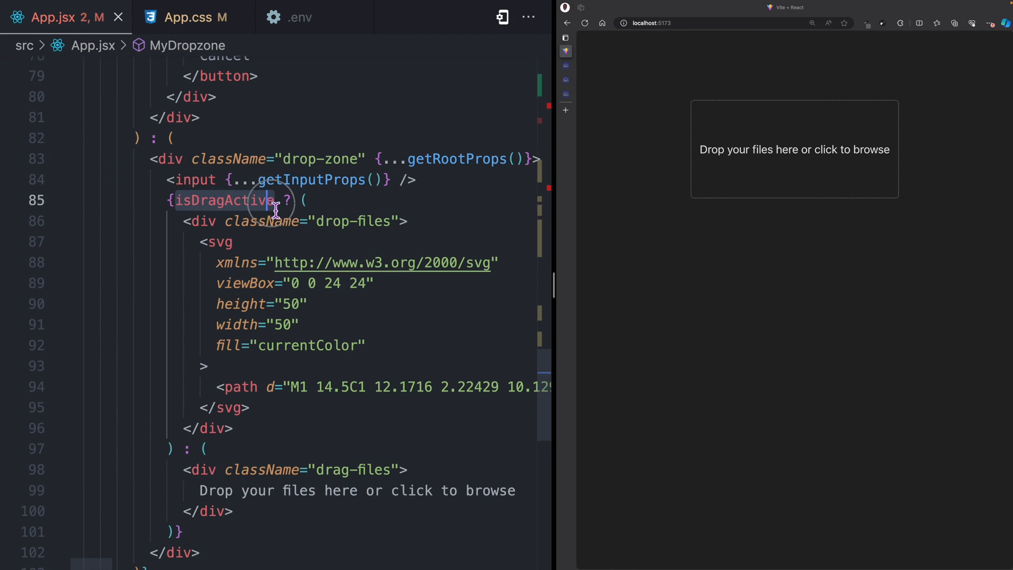
{"action": "double_click", "coordinate": [224, 201]}
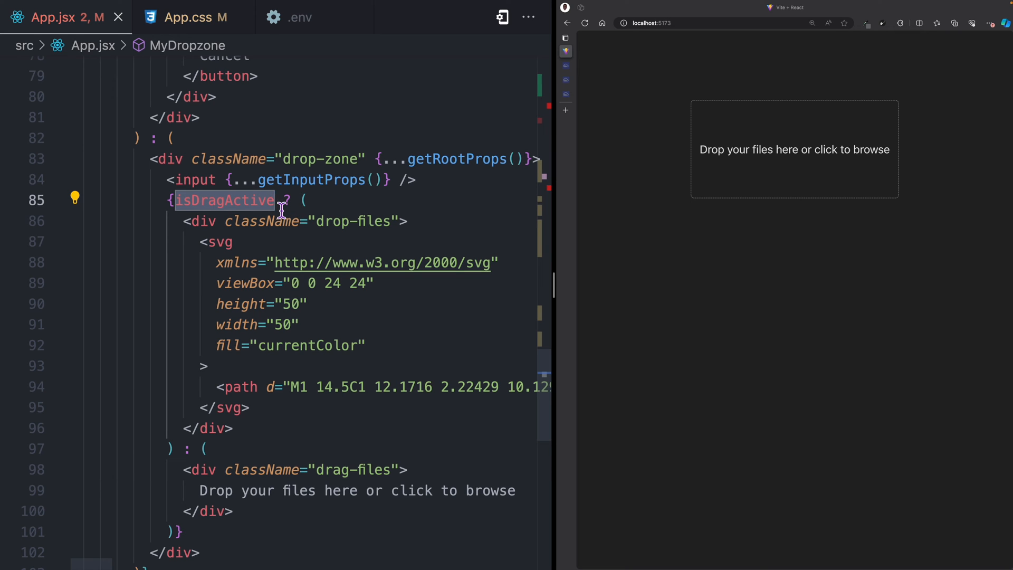
{"action": "mouse_move", "coordinate": [304, 160]}
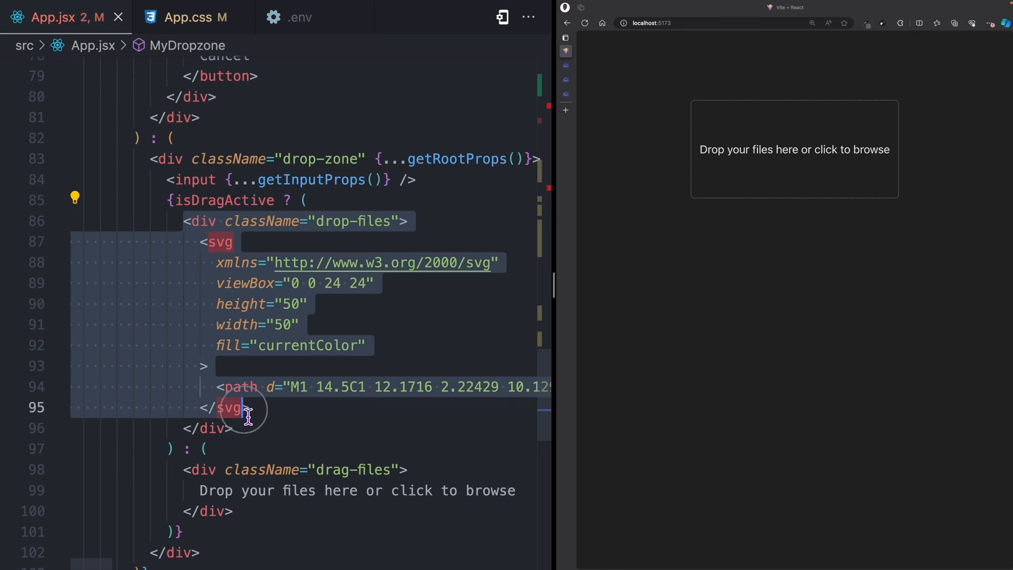
{"action": "scroll", "scroll_direction": "down", "scroll_amount": 3}
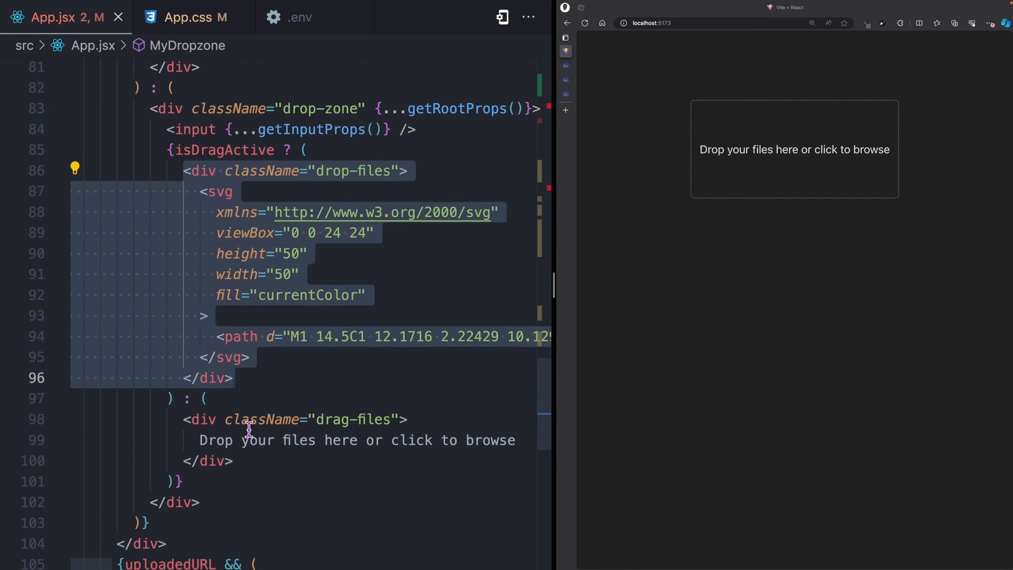
{"action": "scroll", "scroll_direction": "down", "scroll_amount": 3}
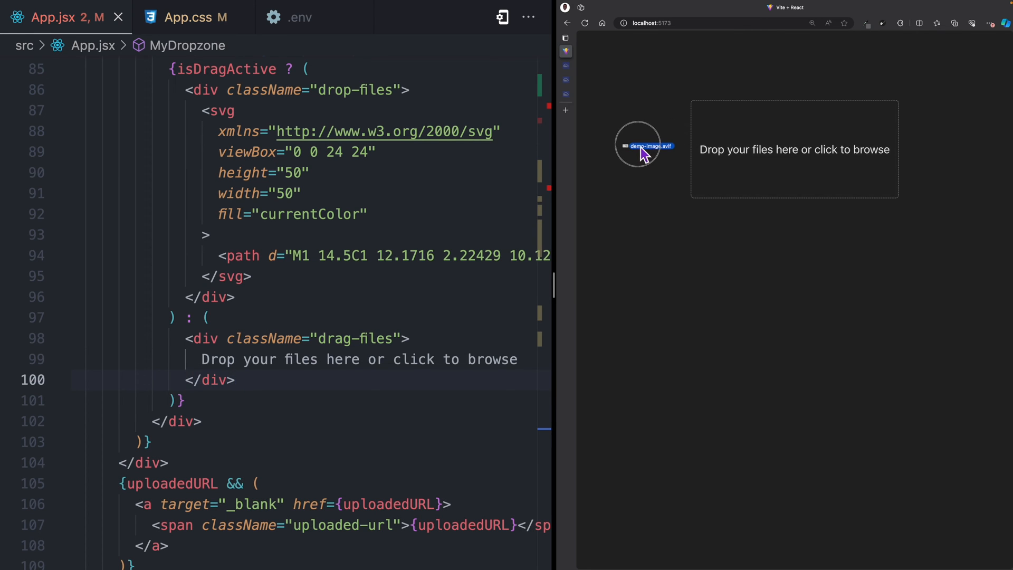
{"action": "left_click_drag", "start_coordinate": [644, 145], "coordinate": [784, 141]}
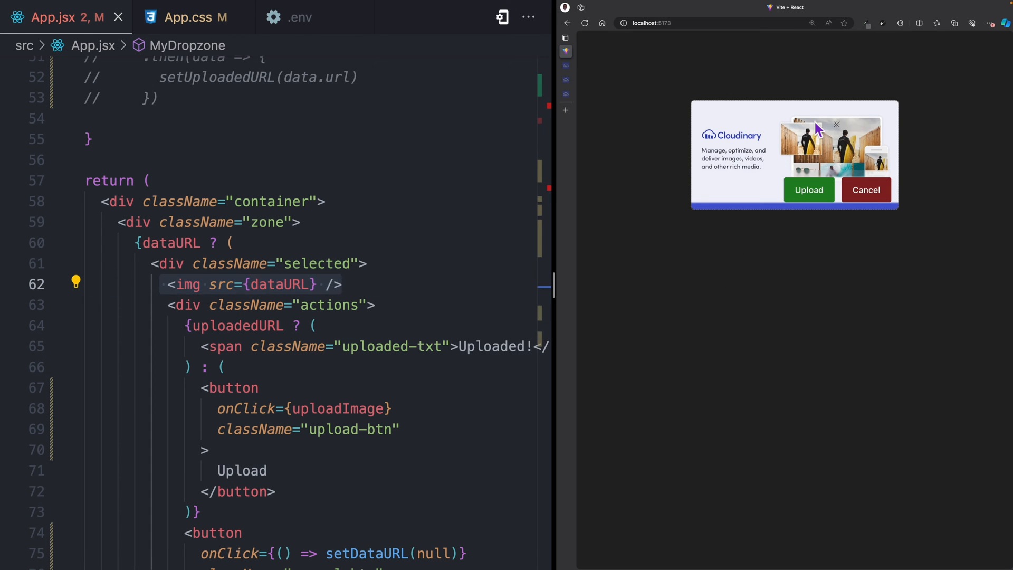
{"action": "mouse_move", "coordinate": [868, 197]}
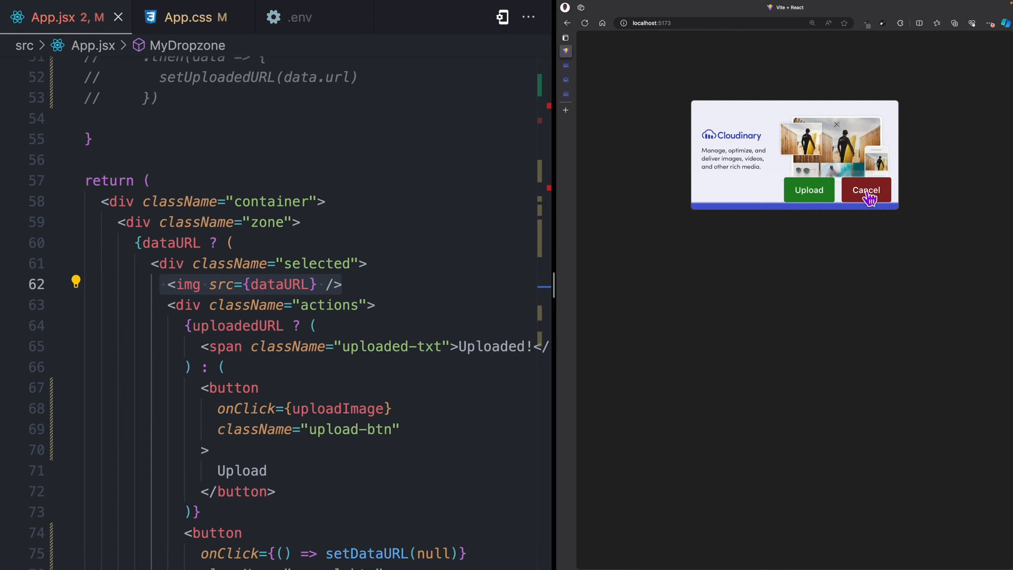
{"action": "left_click", "coordinate": [864, 188]}
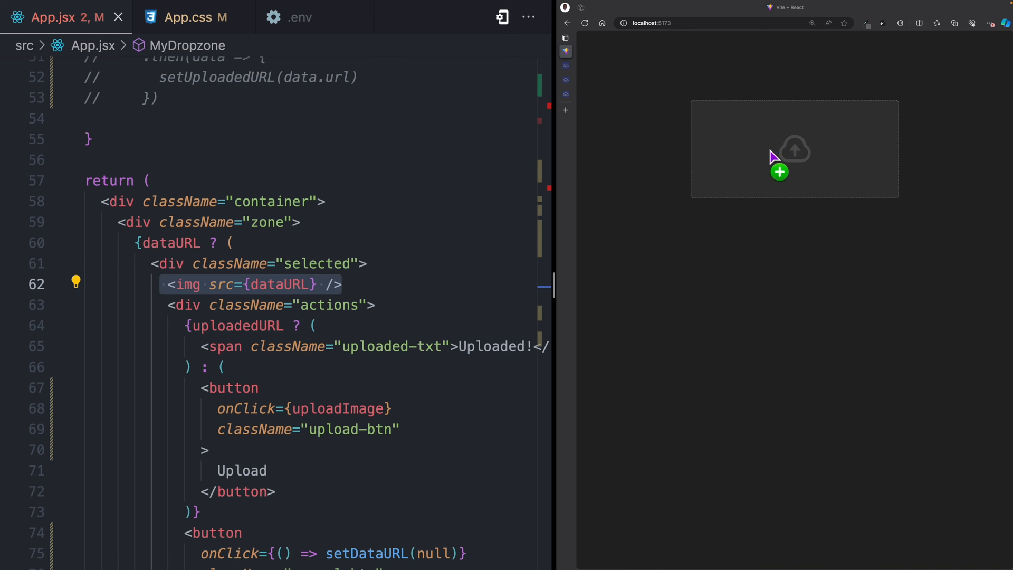
{"action": "left_click", "coordinate": [794, 149]}
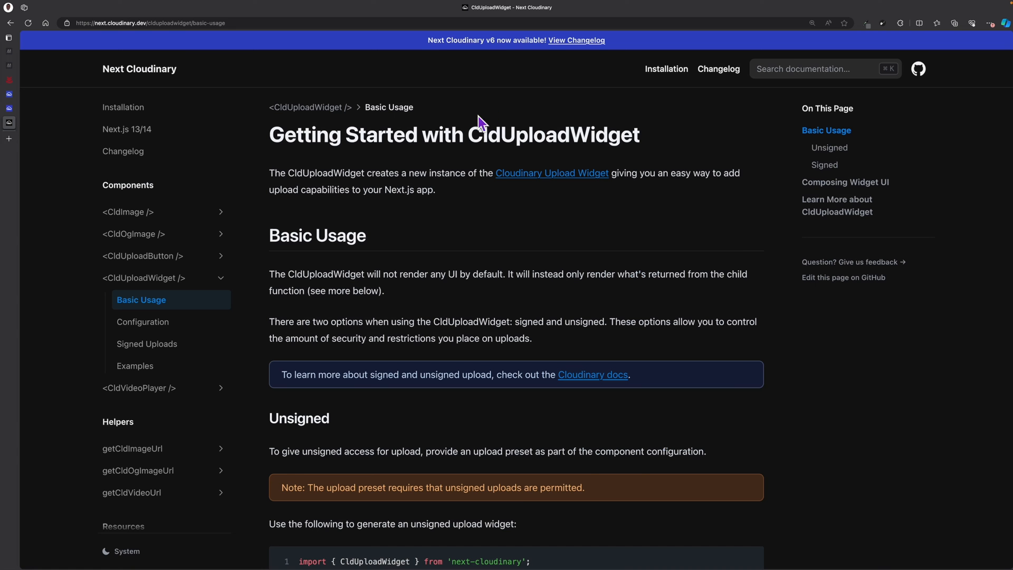
{"action": "mouse_move", "coordinate": [571, 116]}
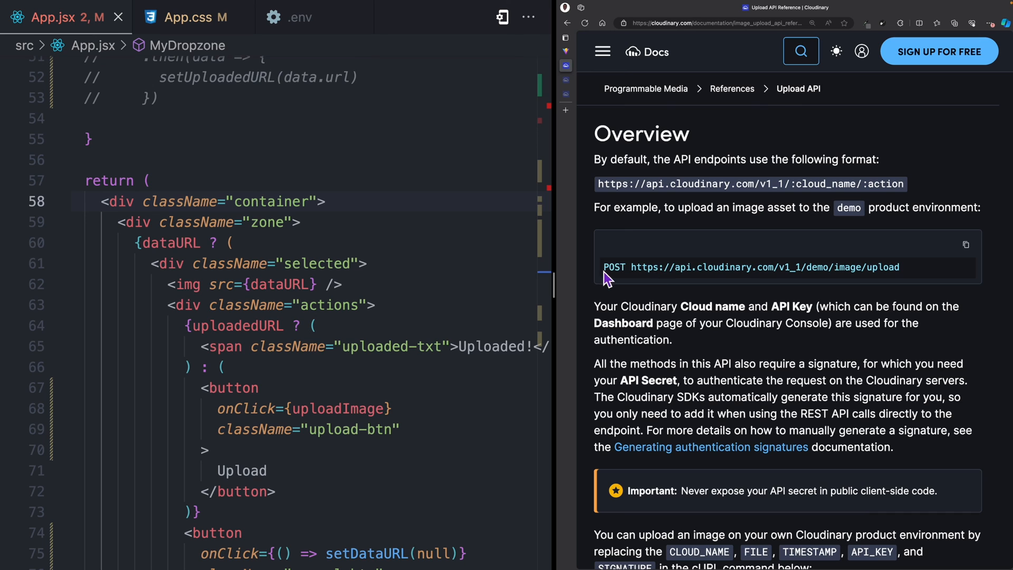
- Highlight the access key value on the Cloudinary Console Access Keys page
{"action": "left_click_drag", "start_coordinate": [603, 267], "coordinate": [898, 267]}
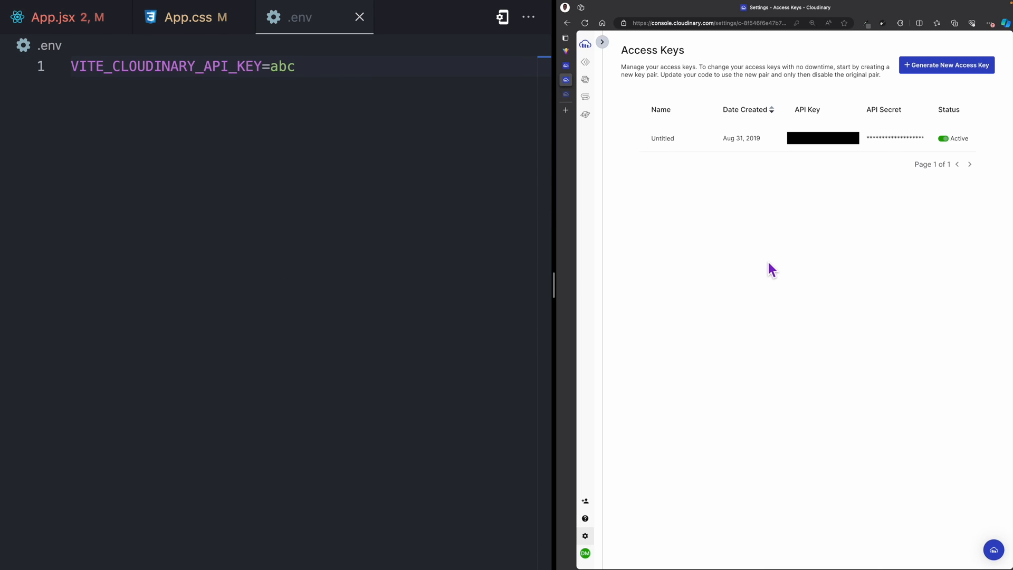
{"action": "mouse_move", "coordinate": [761, 297]}
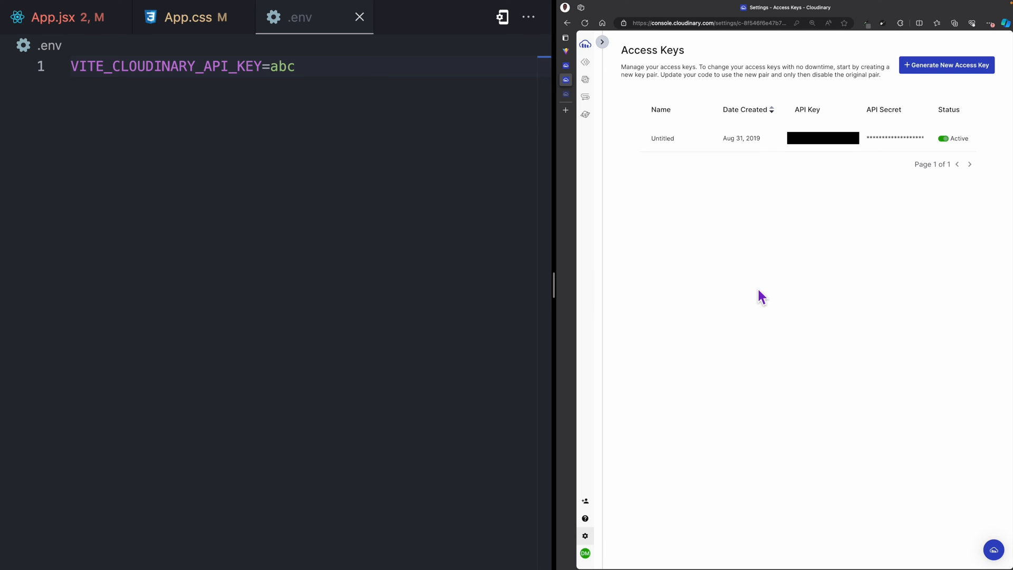
{"action": "mouse_move", "coordinate": [349, 76]}
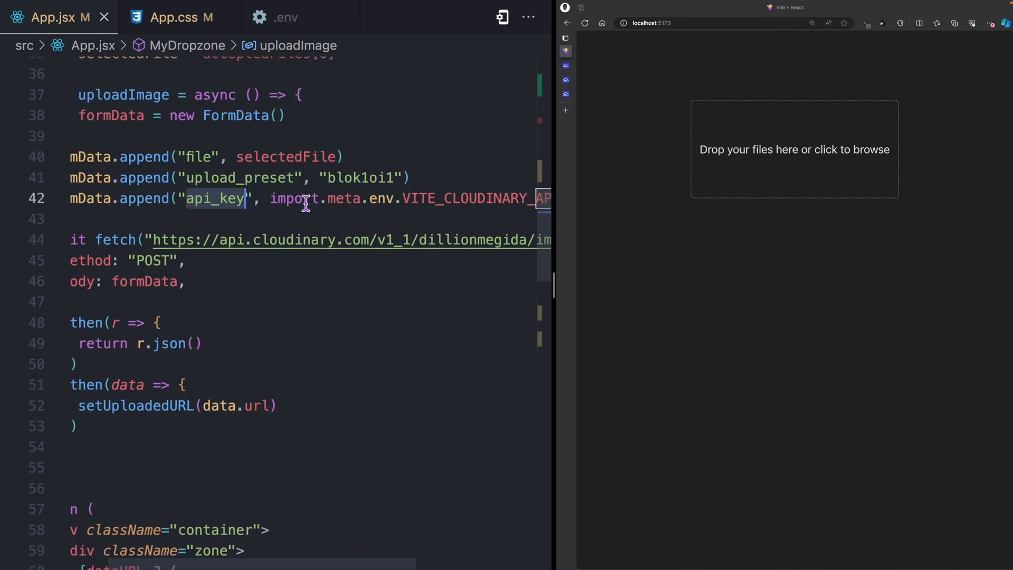
{"action": "scroll", "scroll_direction": "right", "scroll_amount": 3}
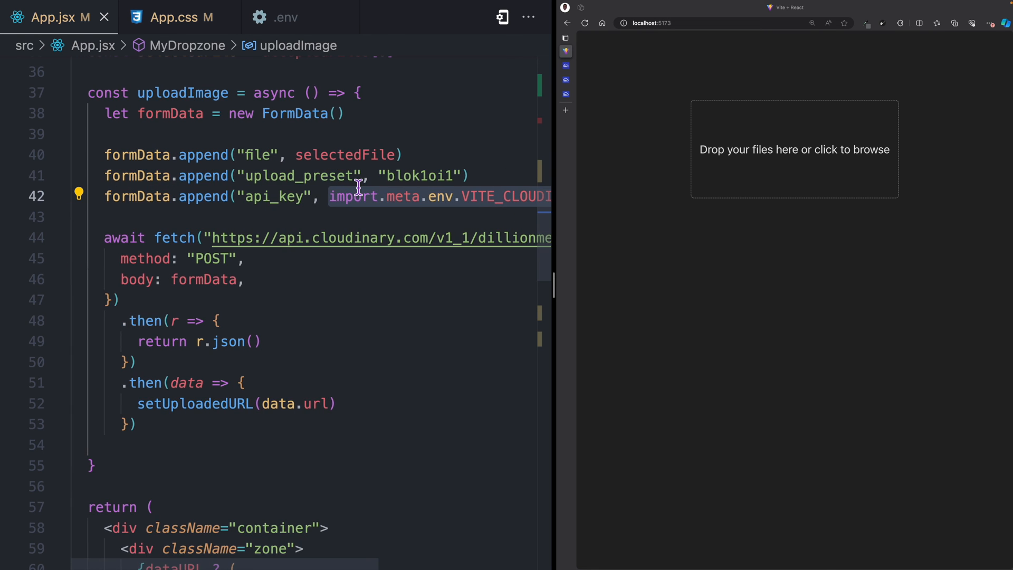
{"action": "scroll", "scroll_direction": "down", "scroll_amount": 3}
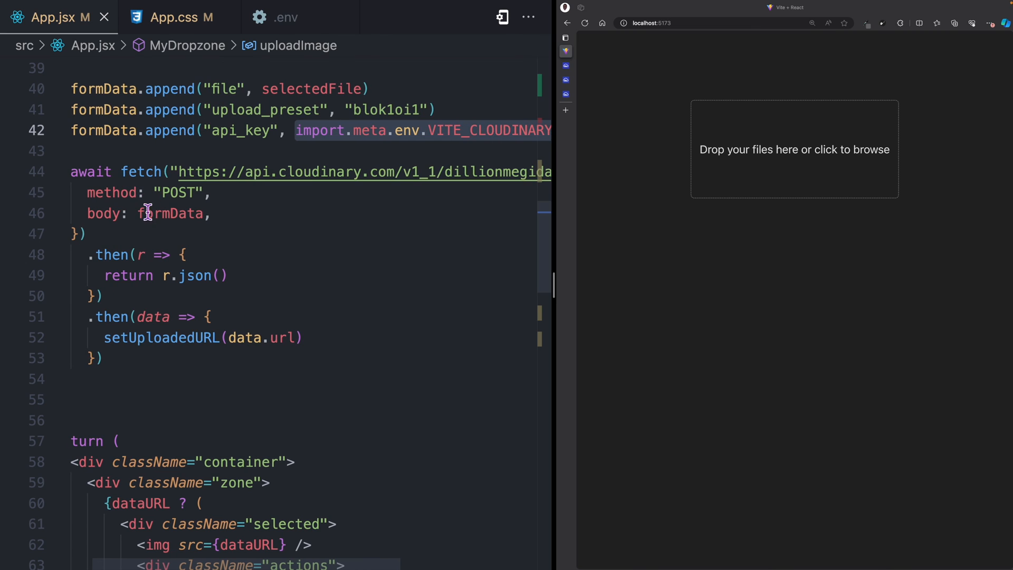
{"action": "double_click", "coordinate": [170, 213]}
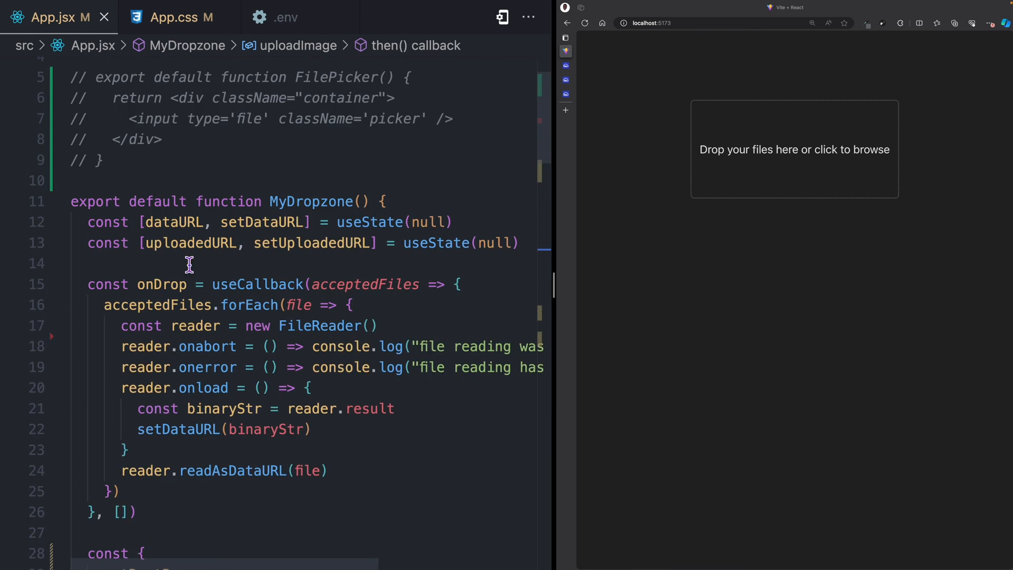
{"action": "scroll", "scroll_direction": "down", "scroll_amount": 3}
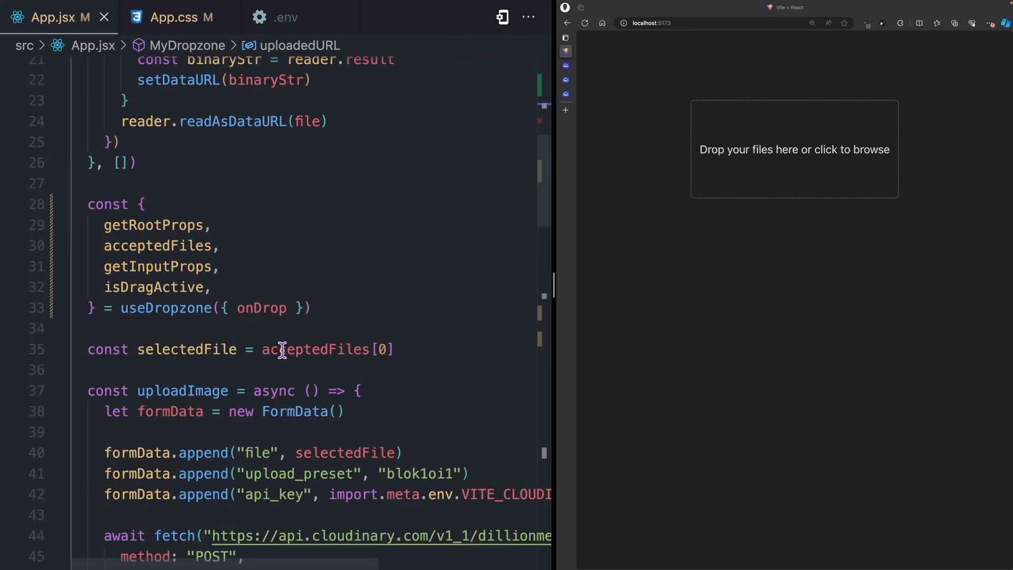
{"action": "scroll", "scroll_direction": "down", "scroll_amount": 3}
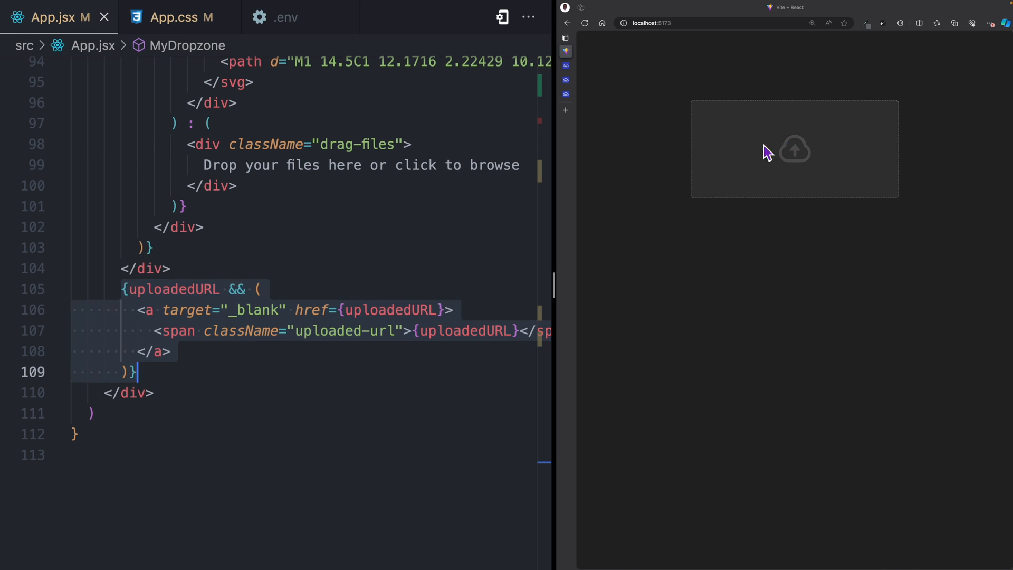
- Drop the image, upload it to Cloudinary, and open the returned res.cloudinary.com URL
{"action": "left_click", "coordinate": [793, 149]}
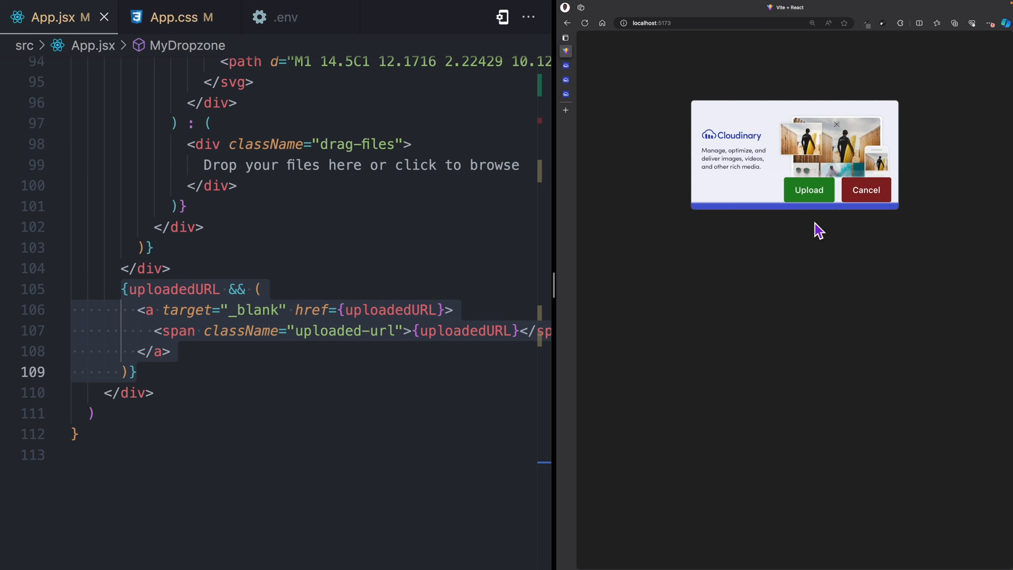
{"action": "left_click", "coordinate": [809, 189]}
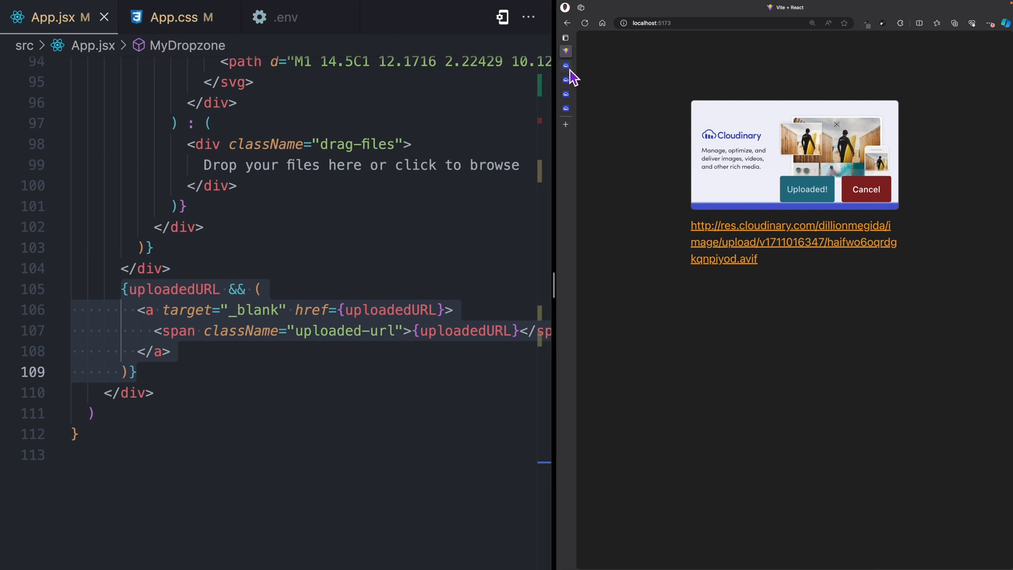
{"action": "left_click", "coordinate": [788, 226]}
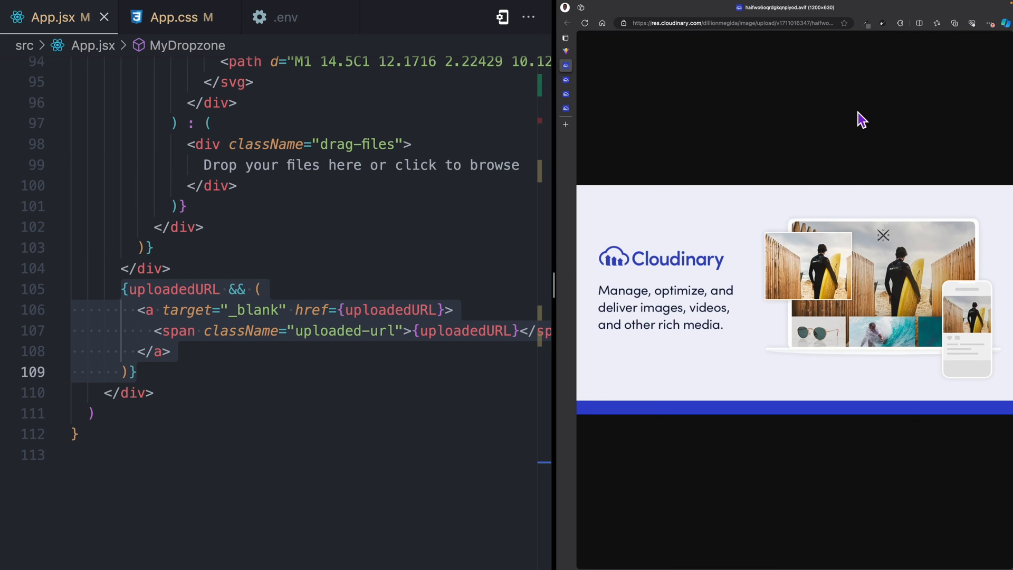